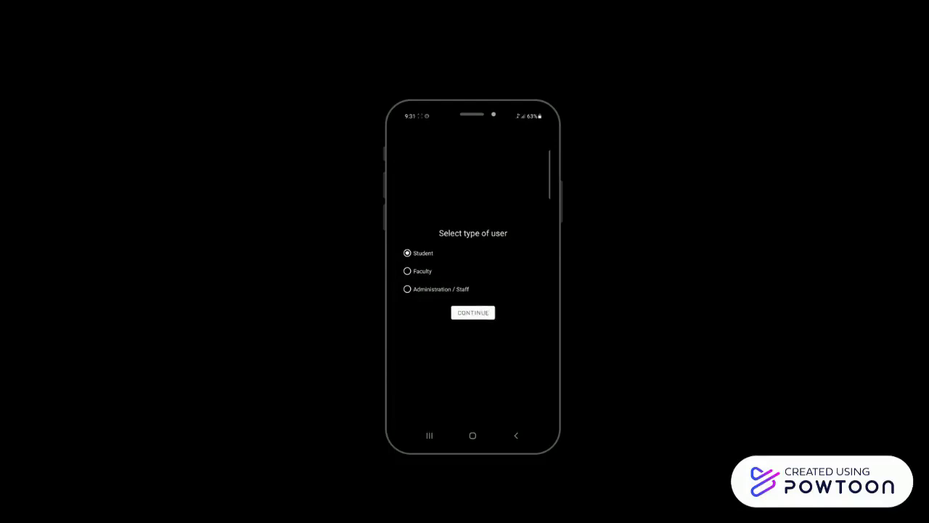
Continue to the login form and sign in as Administration / Staff.
click(407, 288)
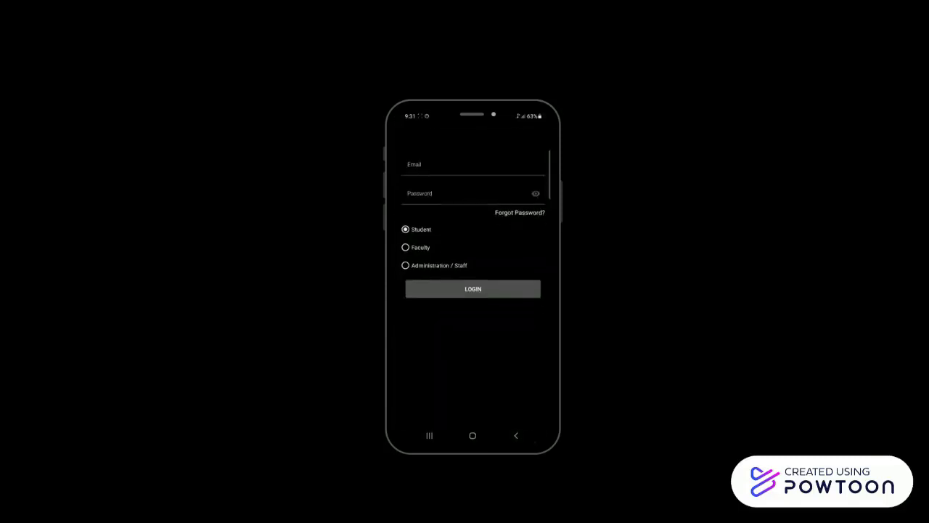
click(472, 166)
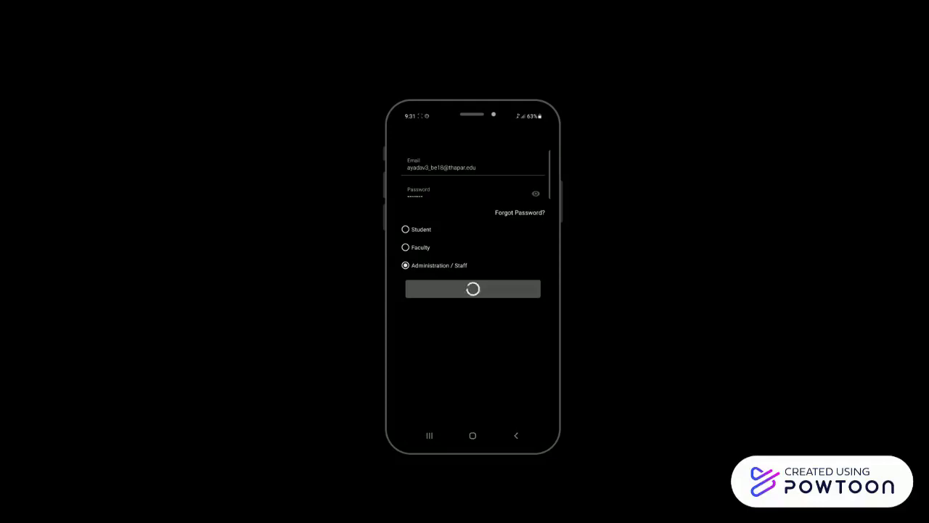
Decline saving the login details and open the Add to TT form.
click(473, 289)
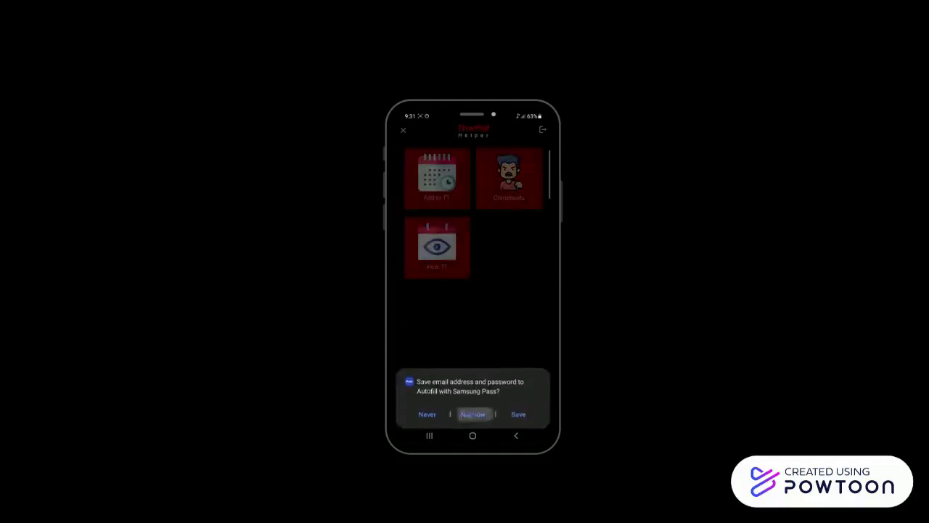
click(472, 413)
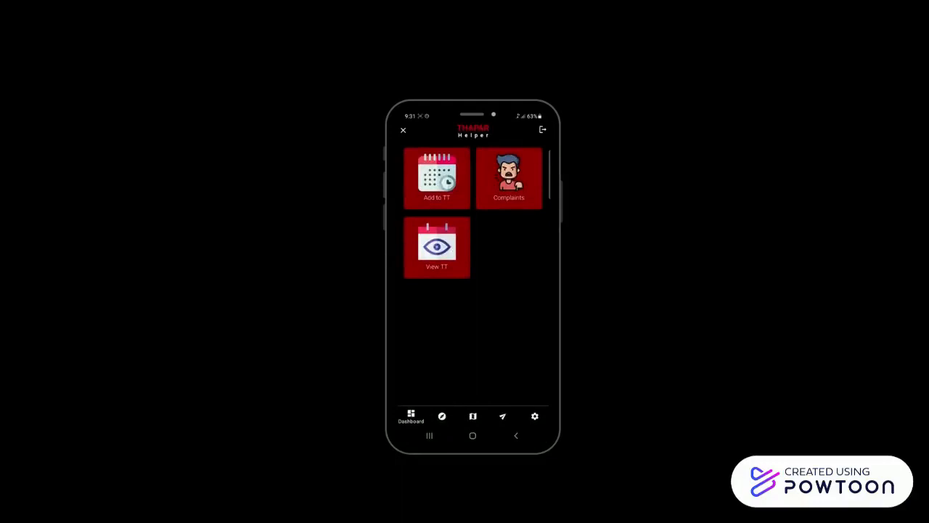
click(436, 178)
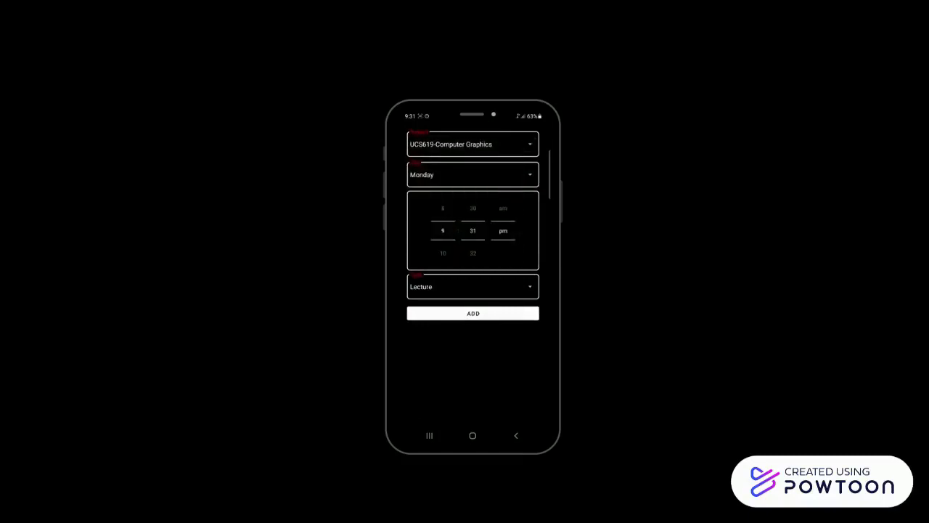
Choose Lecture as the class type and return to the dashboard.
click(472, 286)
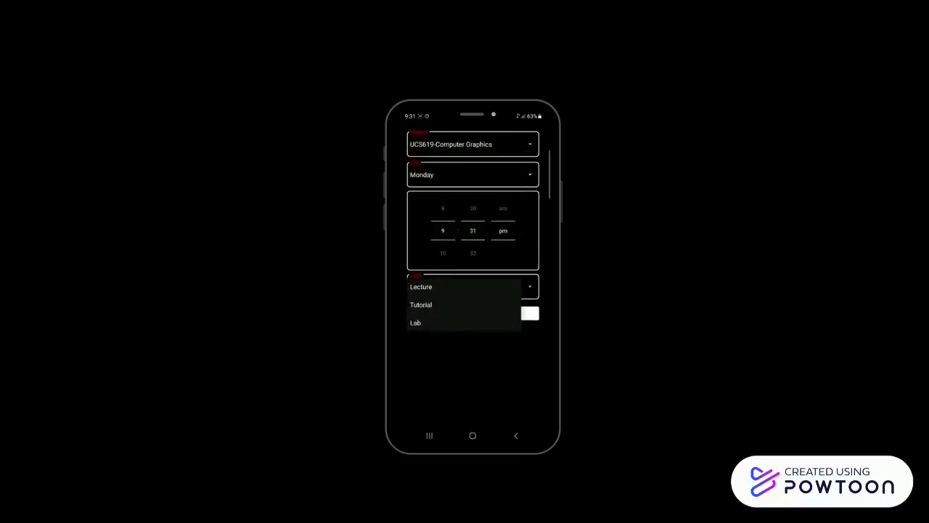
click(420, 285)
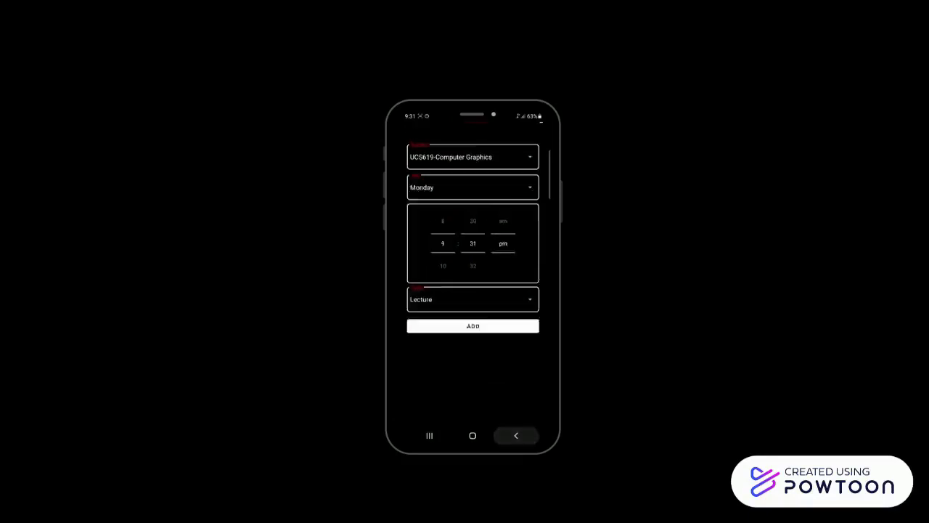
click(472, 325)
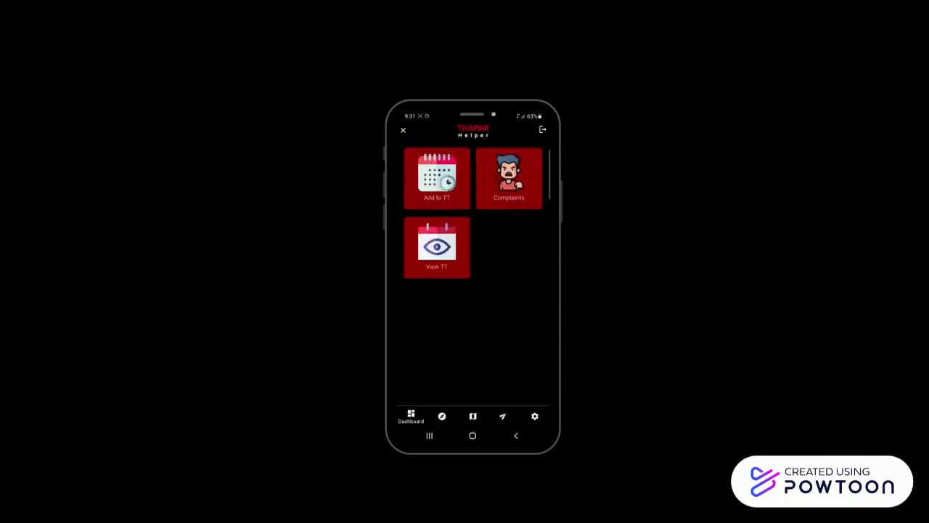
Scroll through the Explore feed's user posts.
click(442, 416)
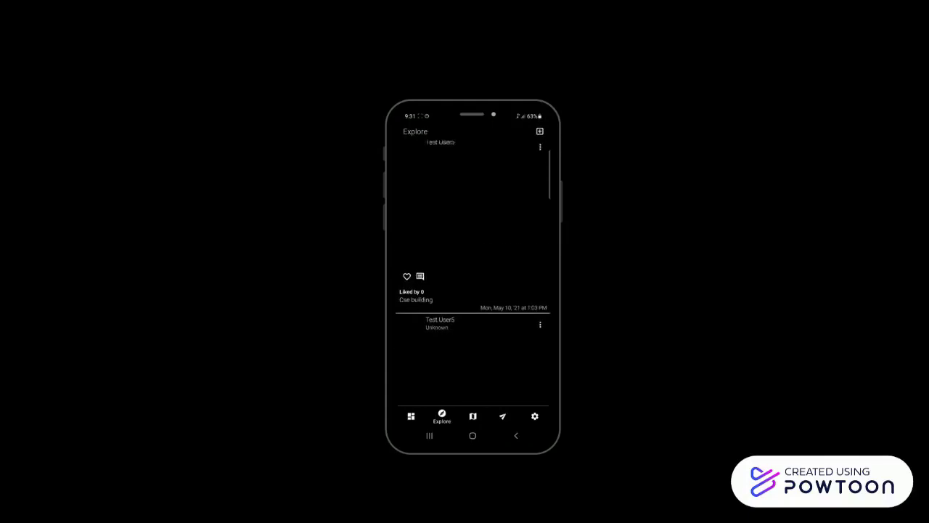
scroll(down, 3)
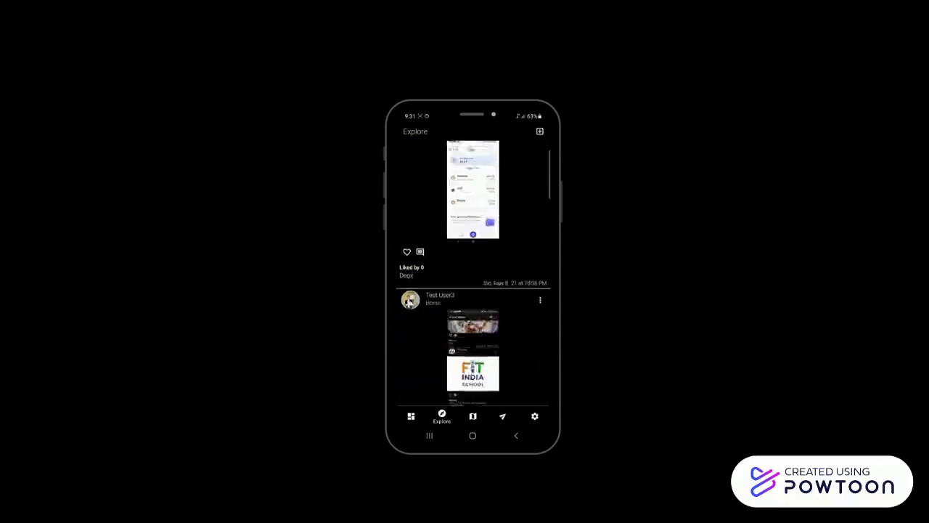
scroll(down, 3)
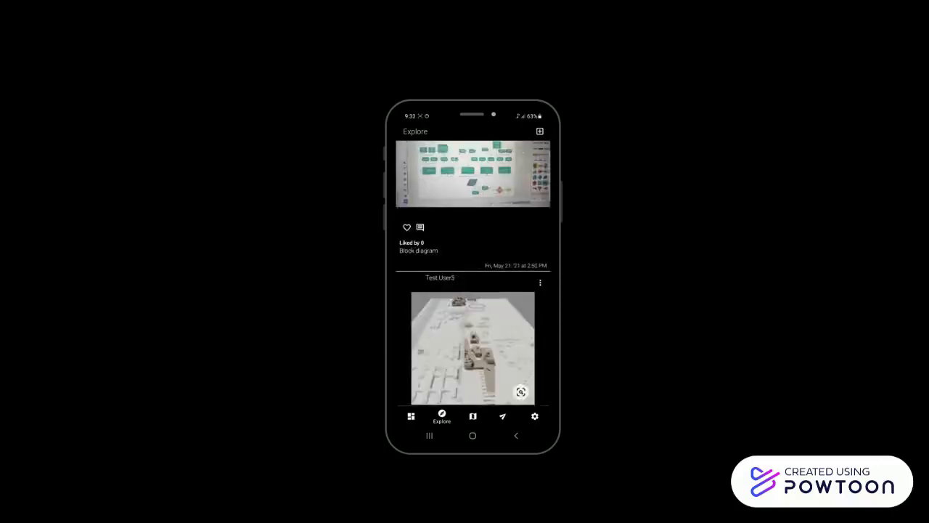
scroll(down, 3)
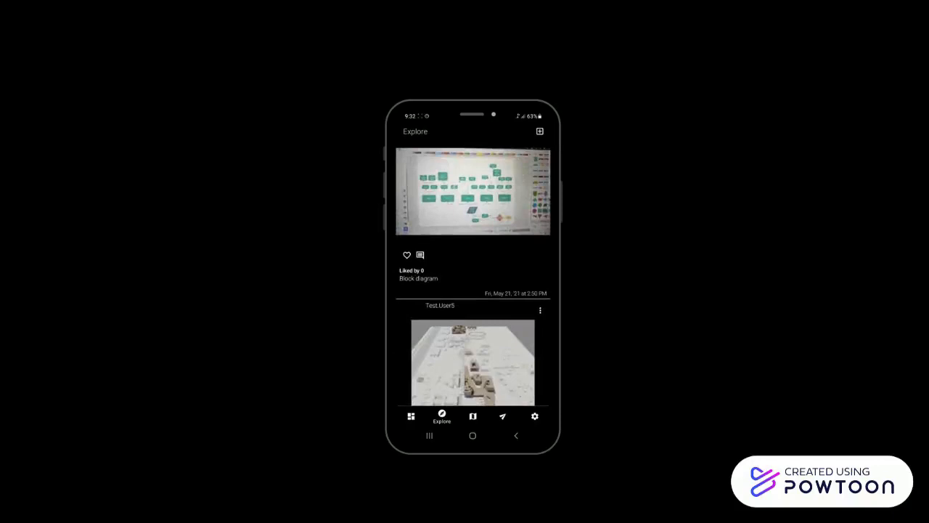
click(473, 416)
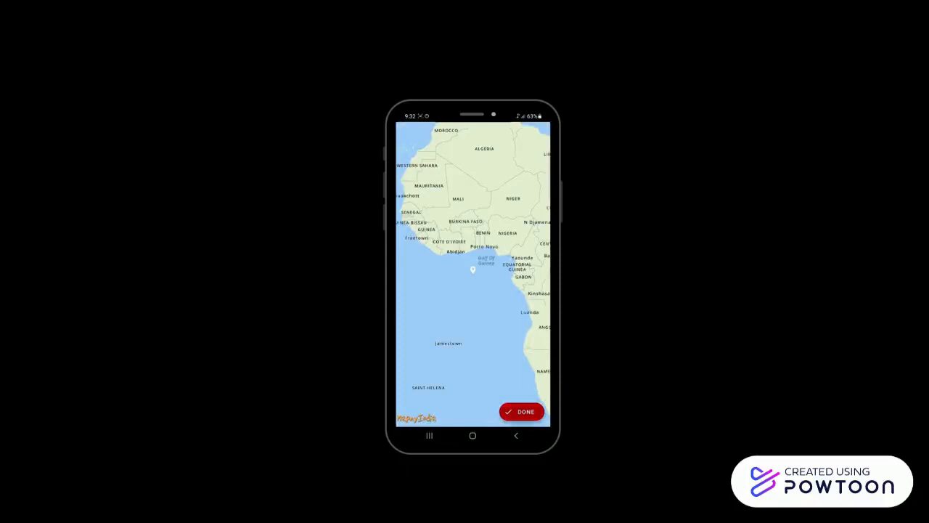
Mark and confirm a map point, then start navigation between the two locations.
click(520, 411)
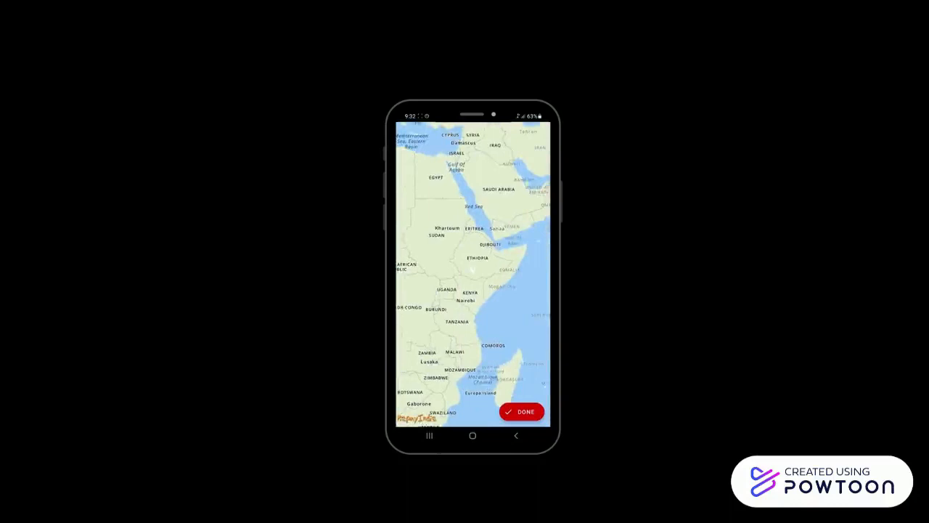
click(521, 411)
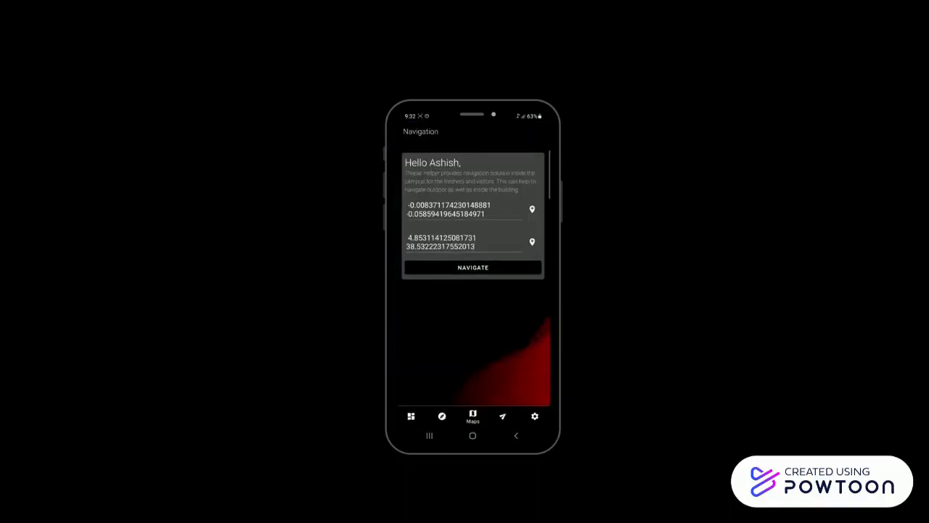
click(502, 416)
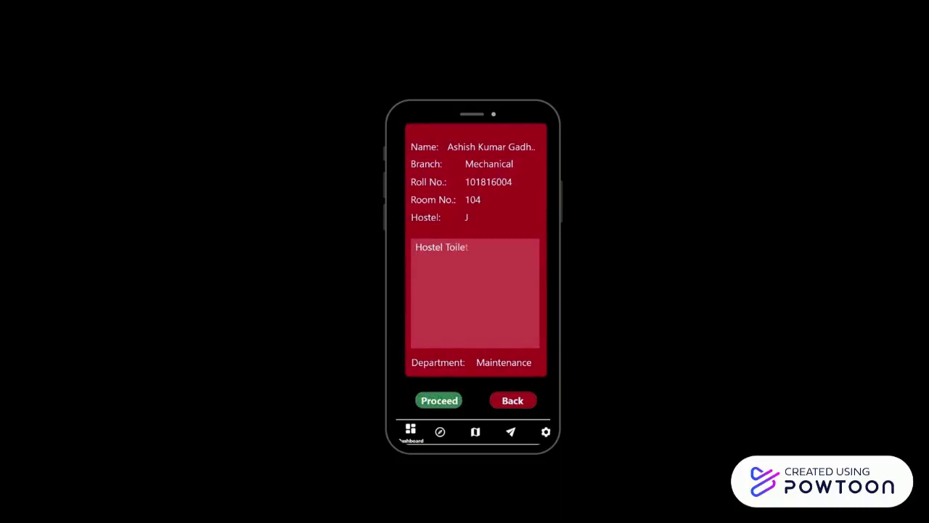
Finish the description with 'Stuck' and submit the hostel toilet complaint.
text(Stuck)
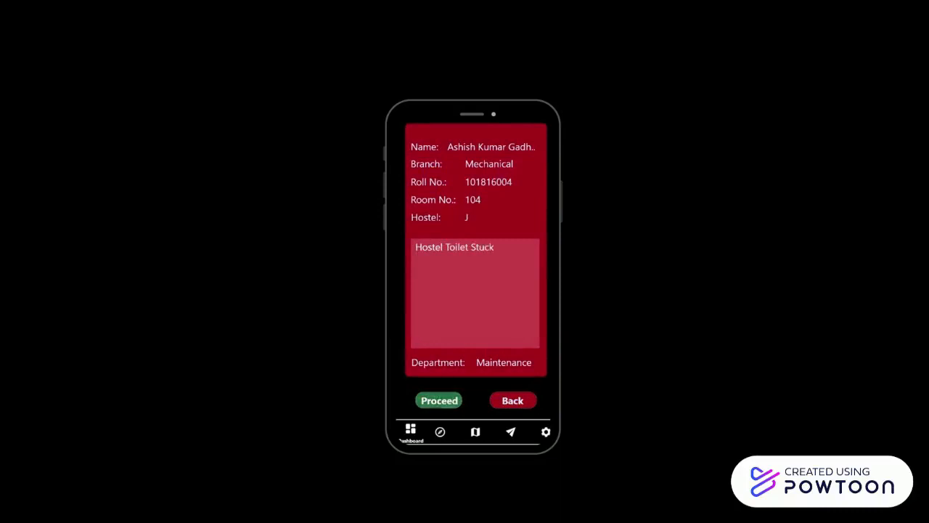
click(512, 400)
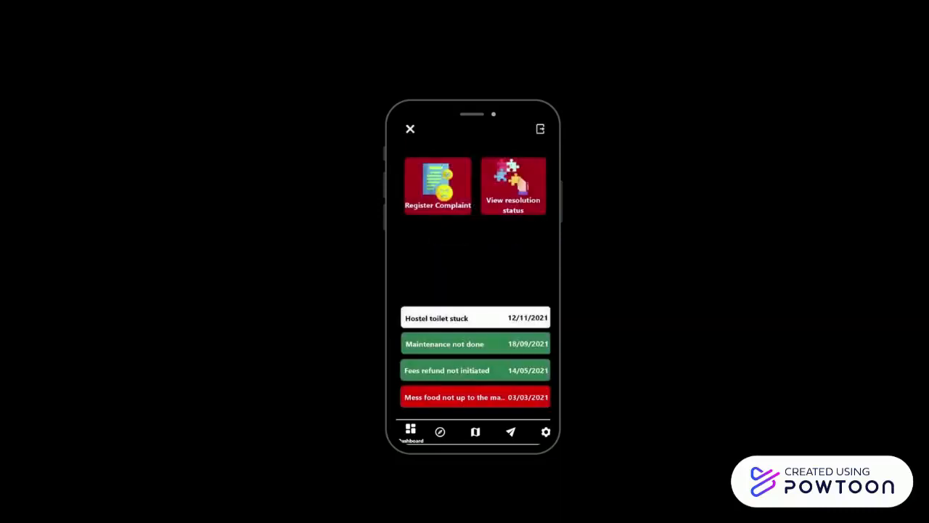